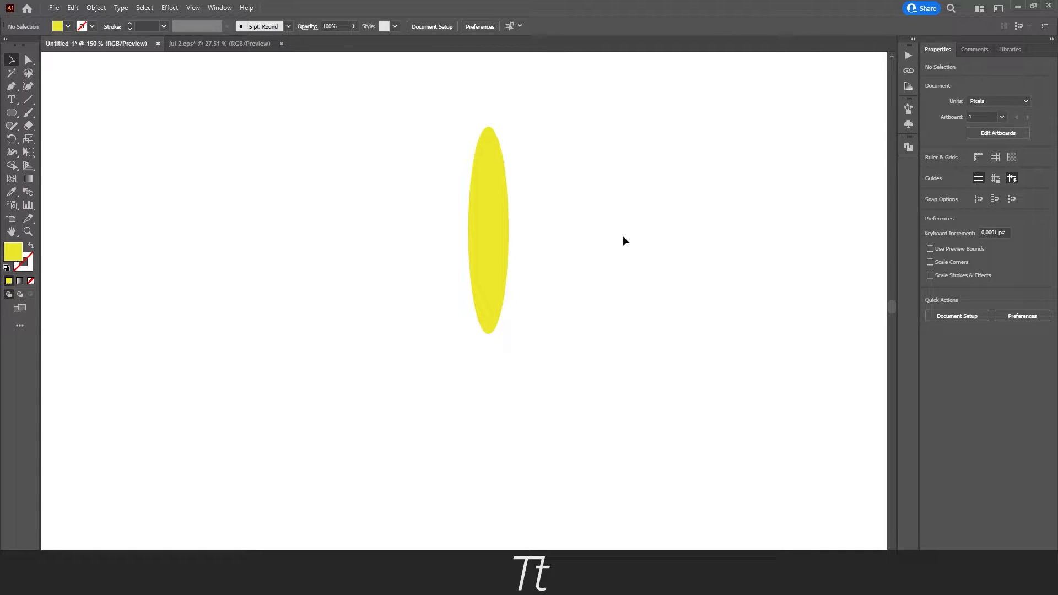
mouse_move(551, 275)
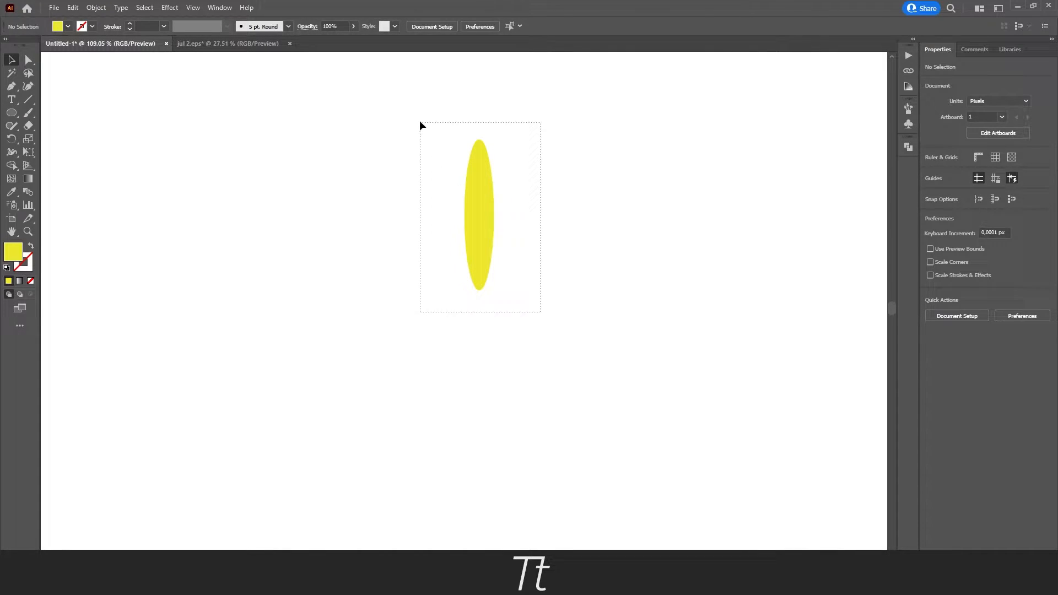
Select the yellow ellipse so its rotation pivot can be placed below the bottom tip.
click(480, 216)
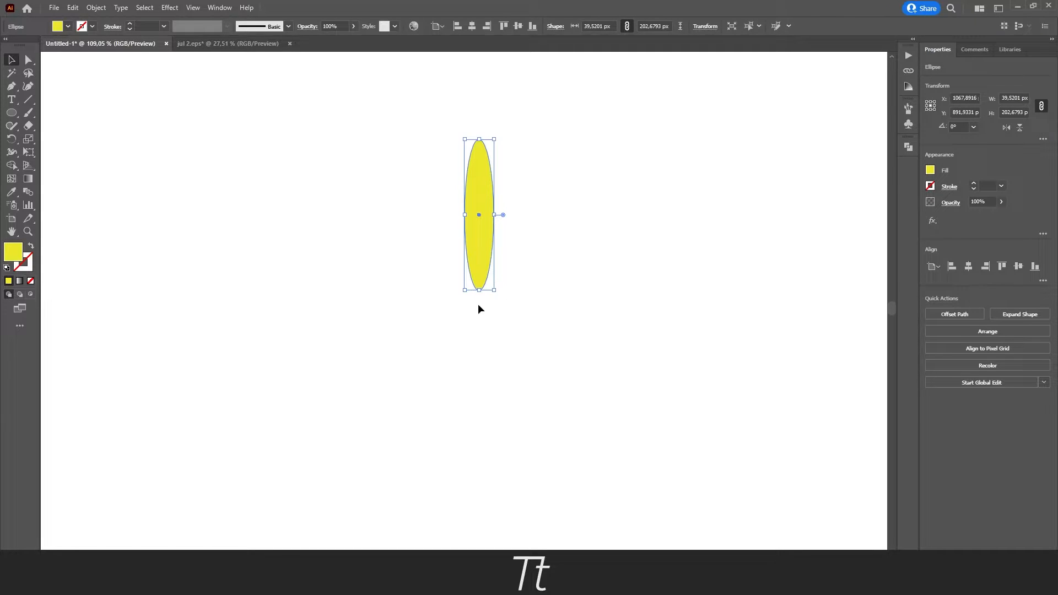
mouse_move(483, 324)
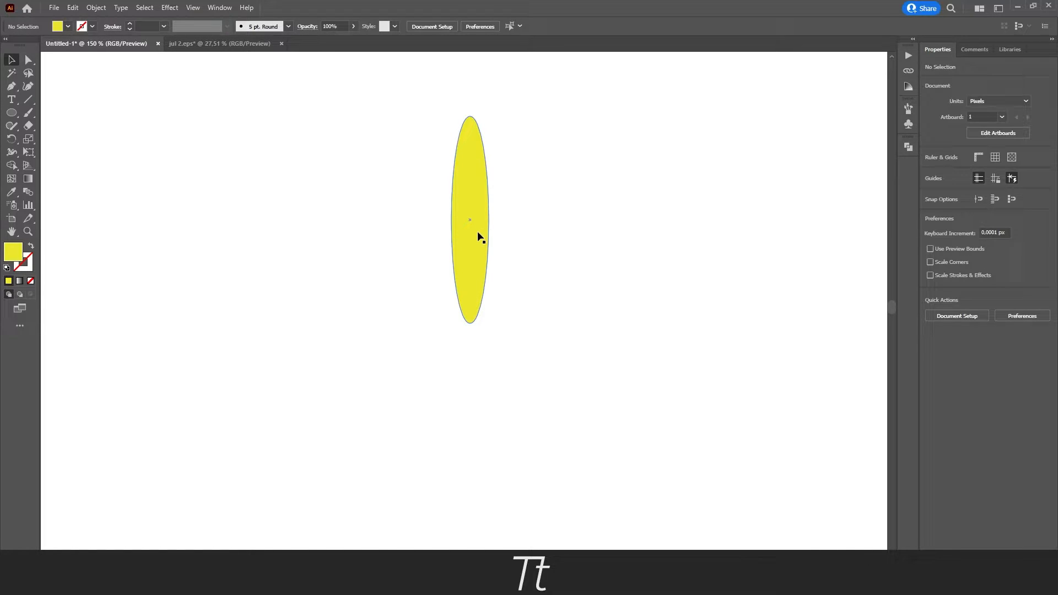
mouse_move(470, 200)
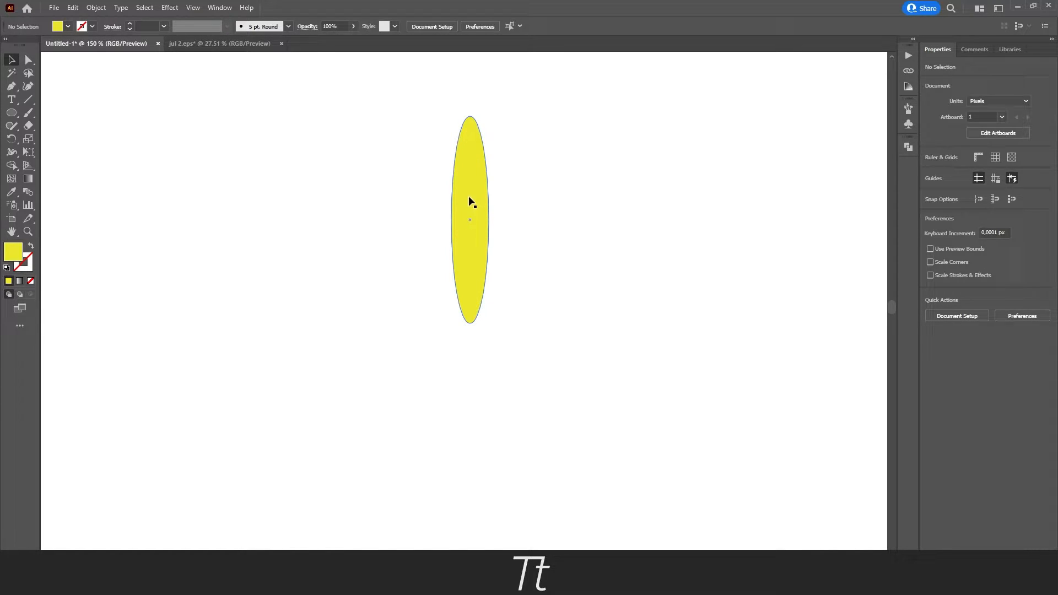
click(470, 220)
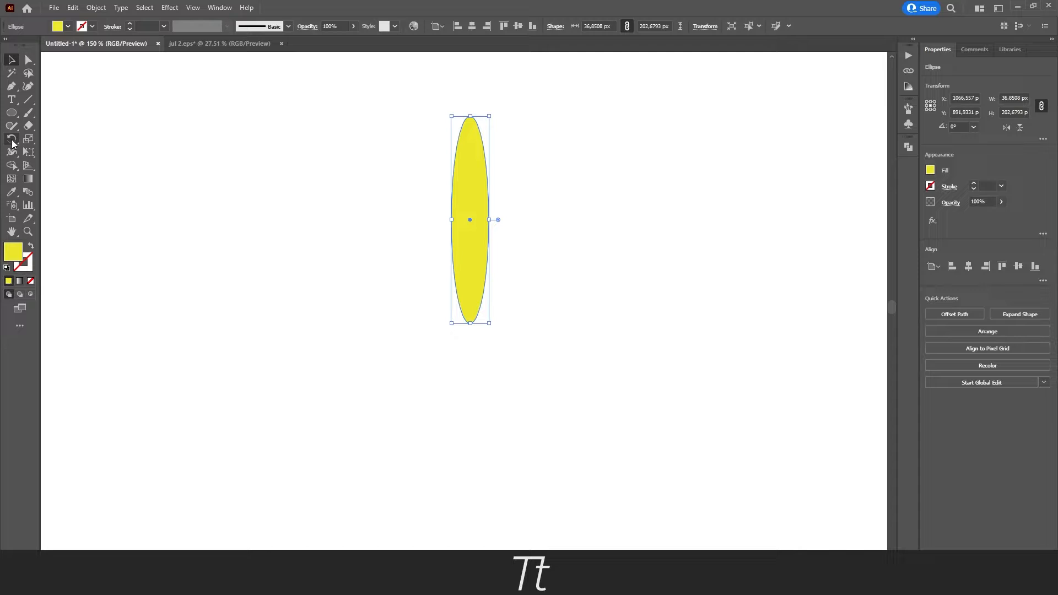
mouse_move(11, 139)
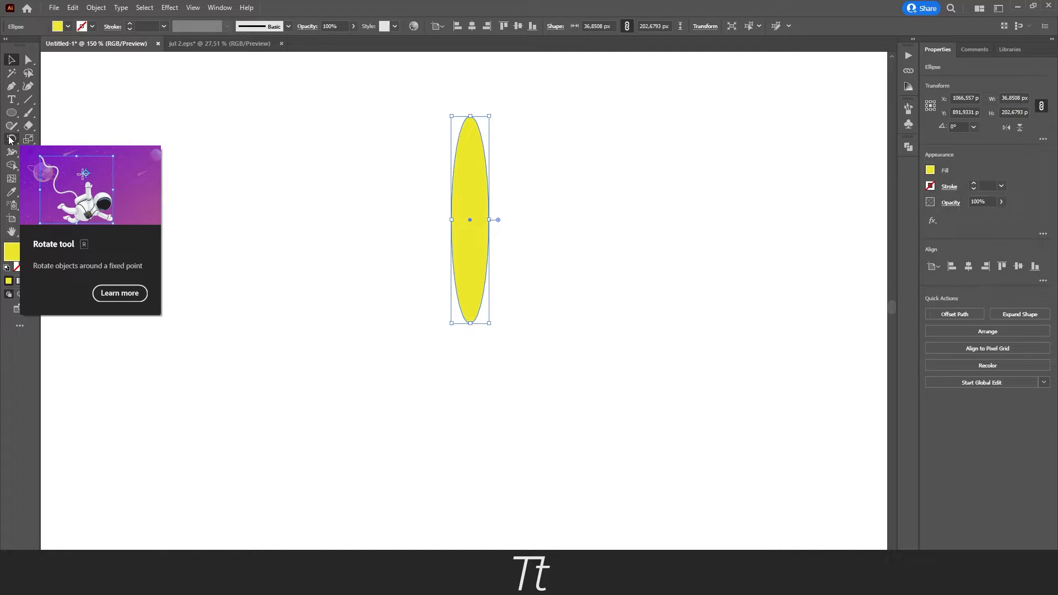
mouse_move(119, 209)
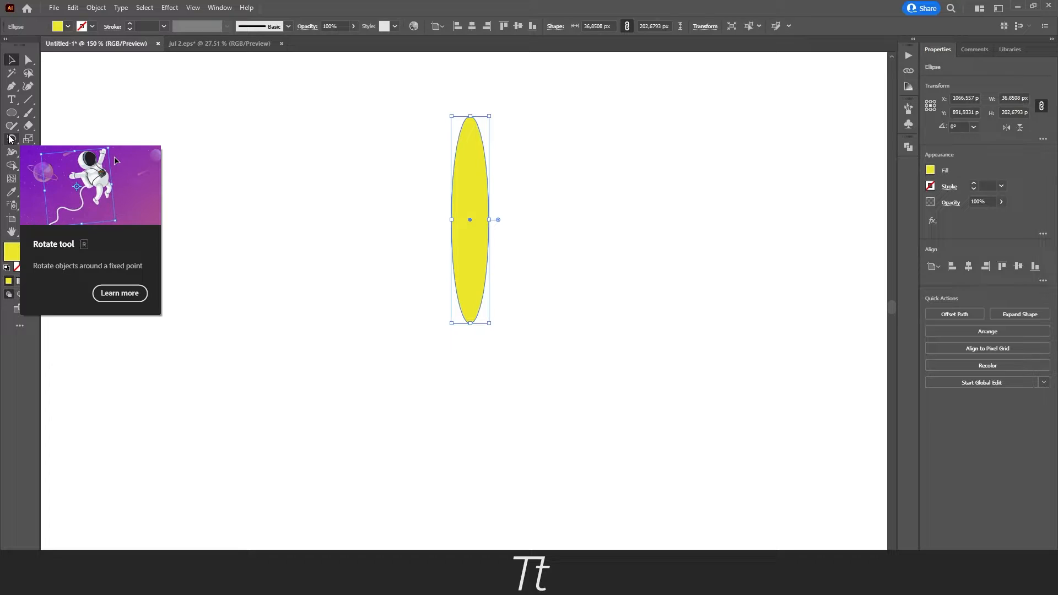
mouse_move(11, 140)
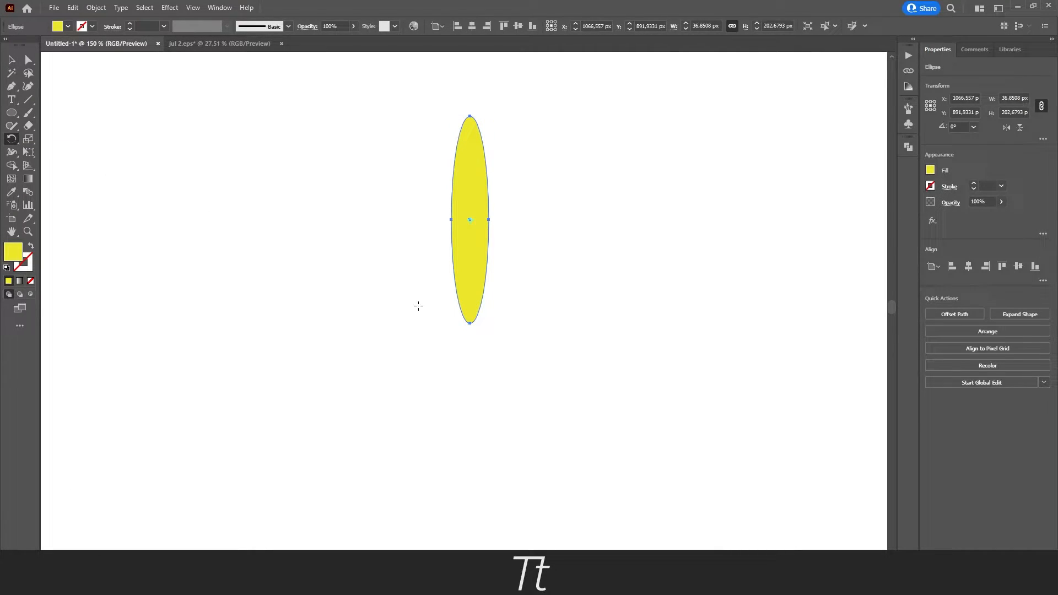
mouse_move(469, 344)
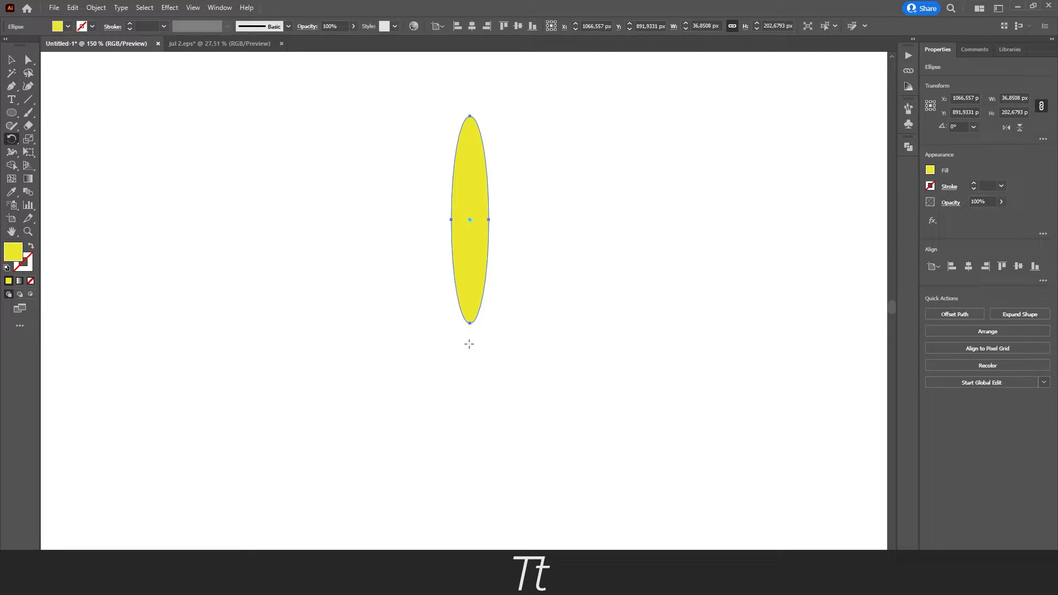
mouse_move(469, 352)
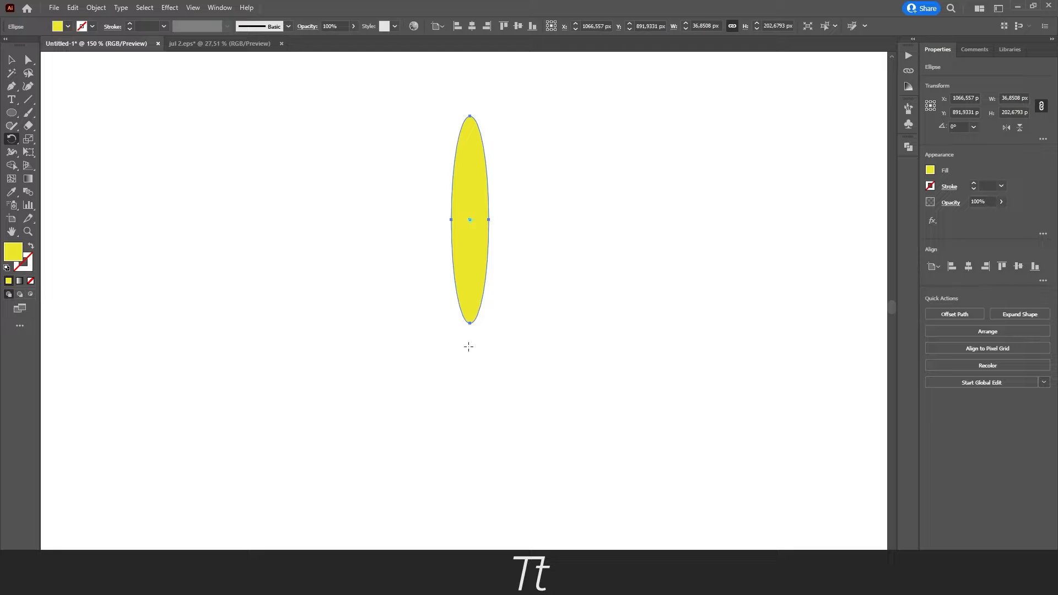
mouse_move(472, 352)
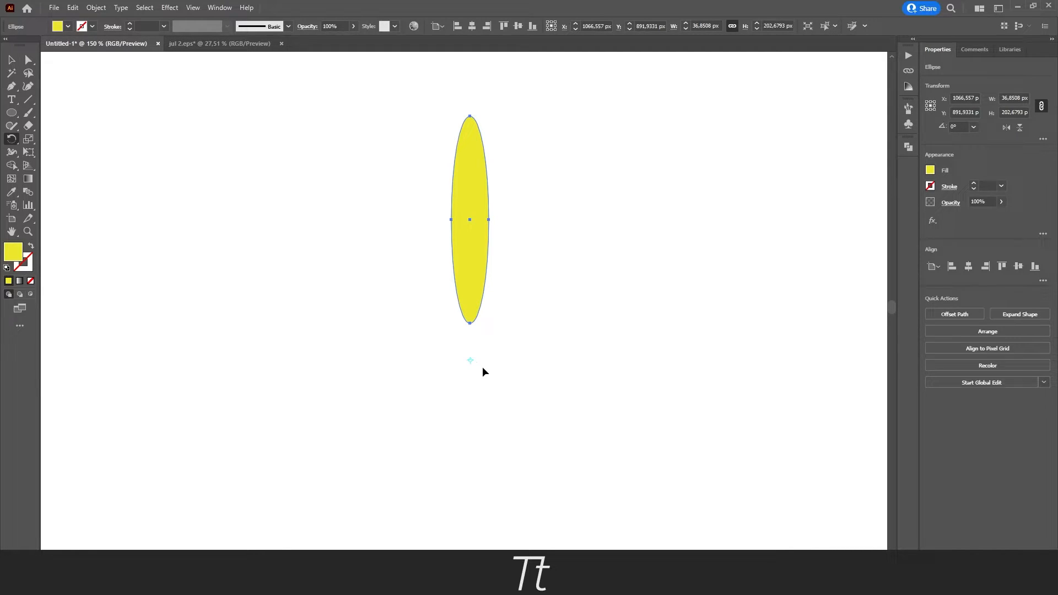
mouse_move(464, 356)
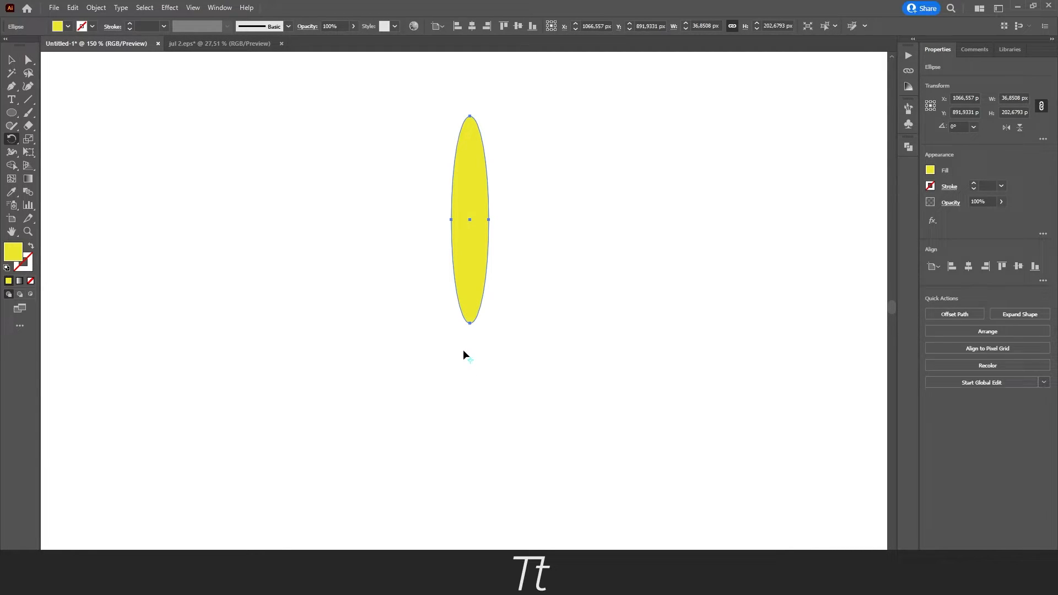
mouse_move(471, 367)
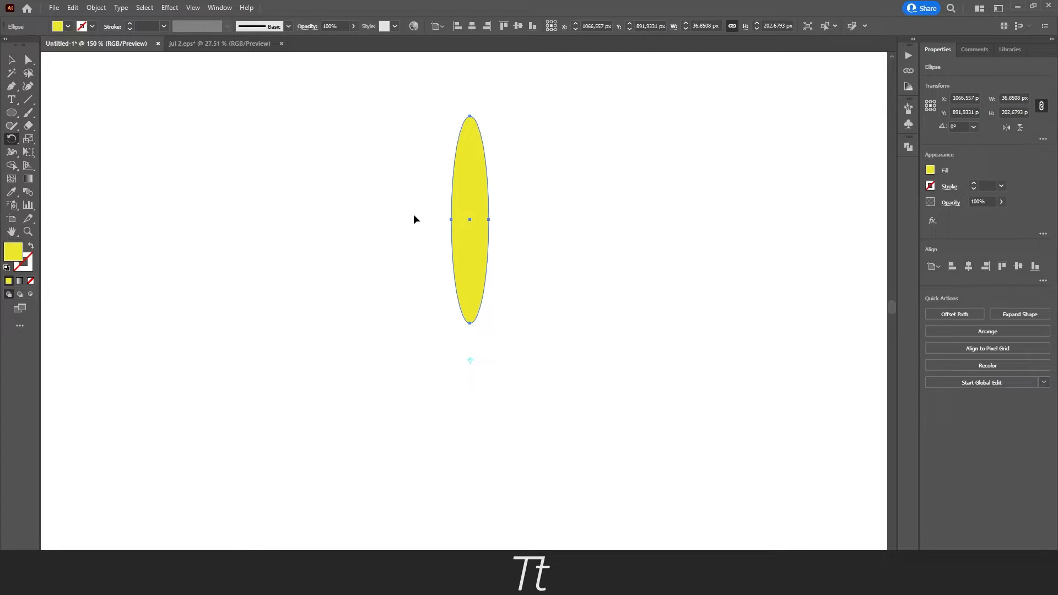
mouse_move(490, 335)
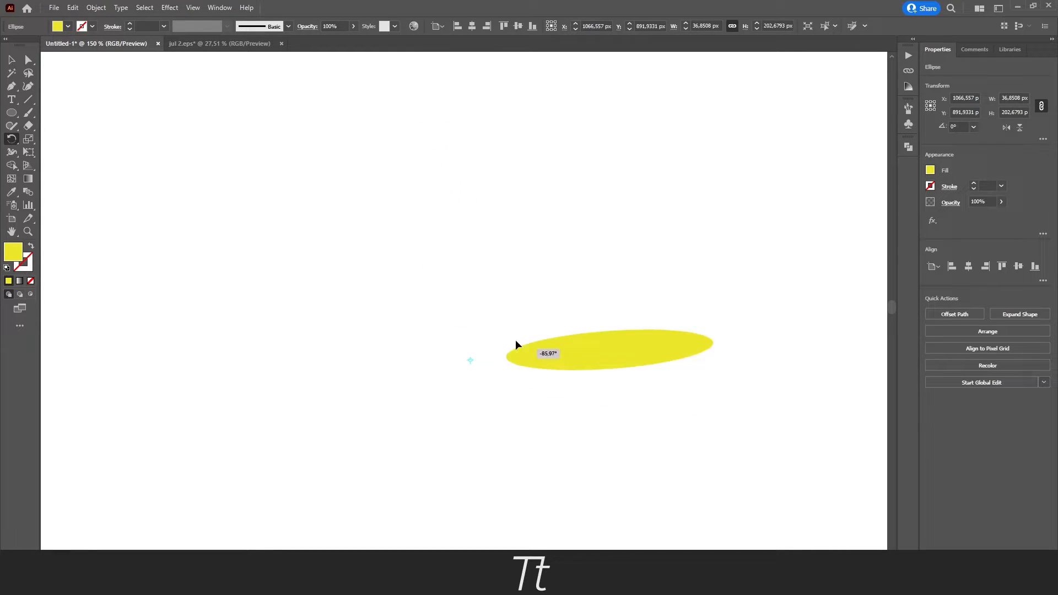
drag(516, 344, 388, 398)
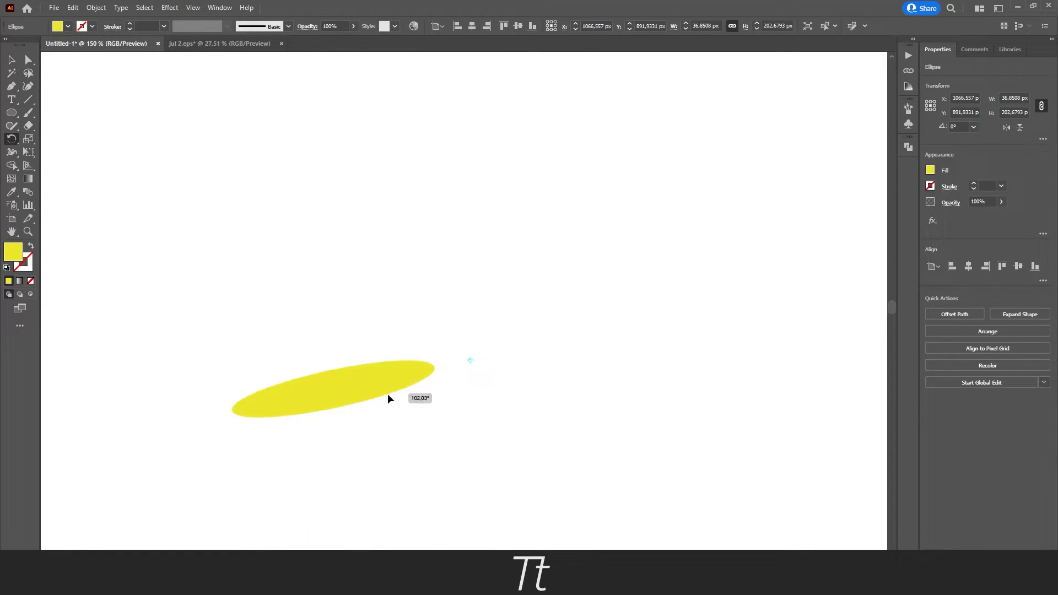
drag(388, 398, 670, 319)
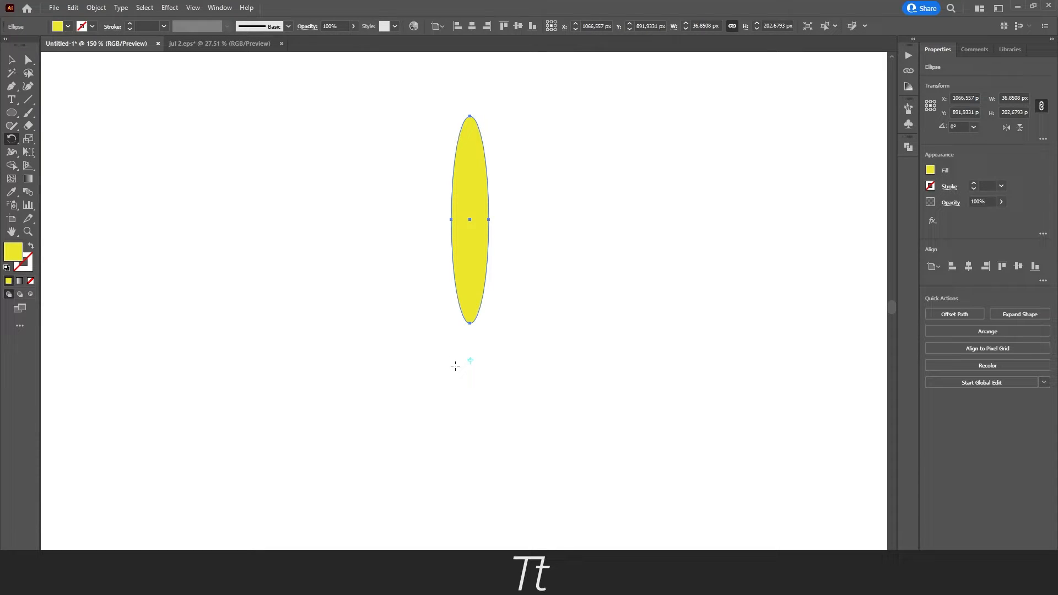
mouse_move(472, 350)
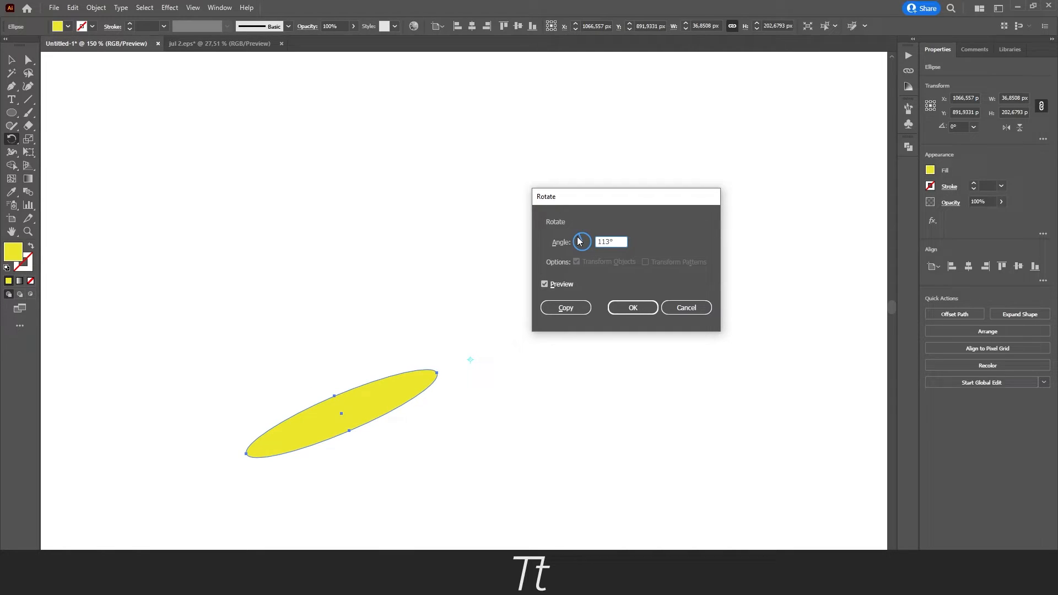
In the Rotate dialog enter an angle of 20° and make a rotated copy of the petal.
text(198)
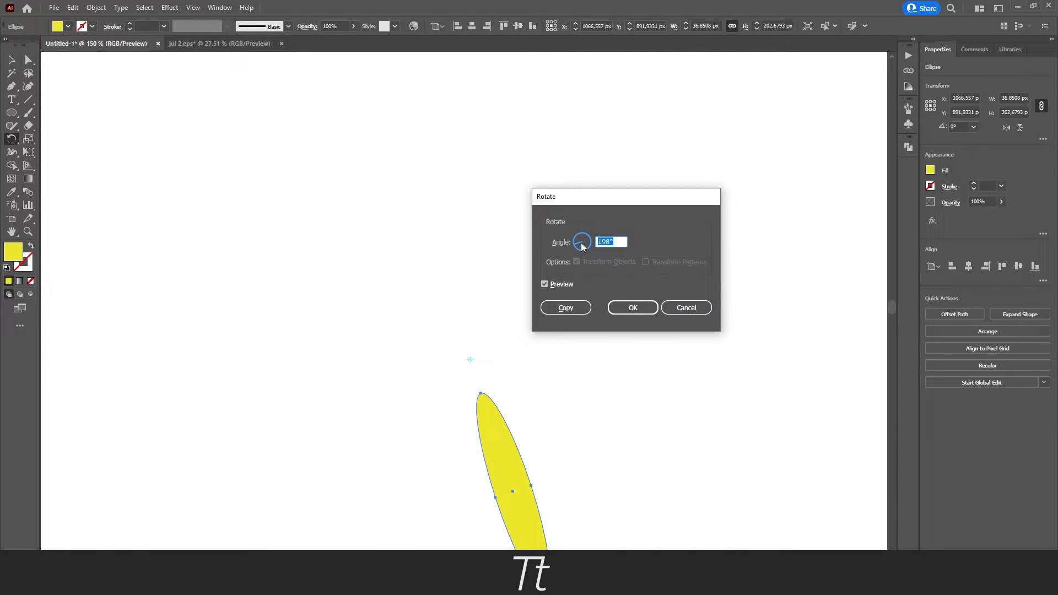
text(0°)
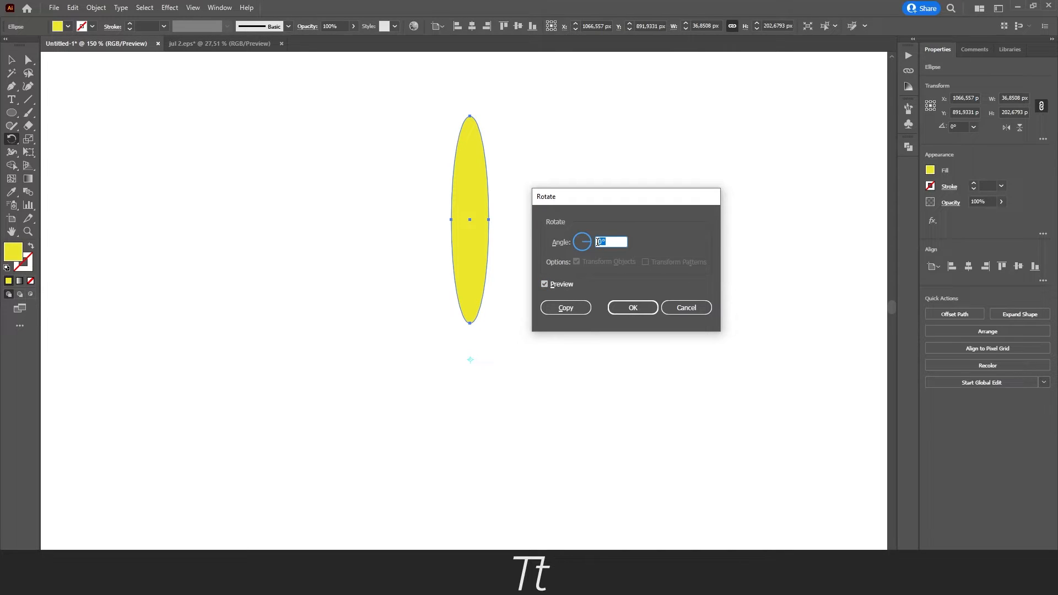
text(20)
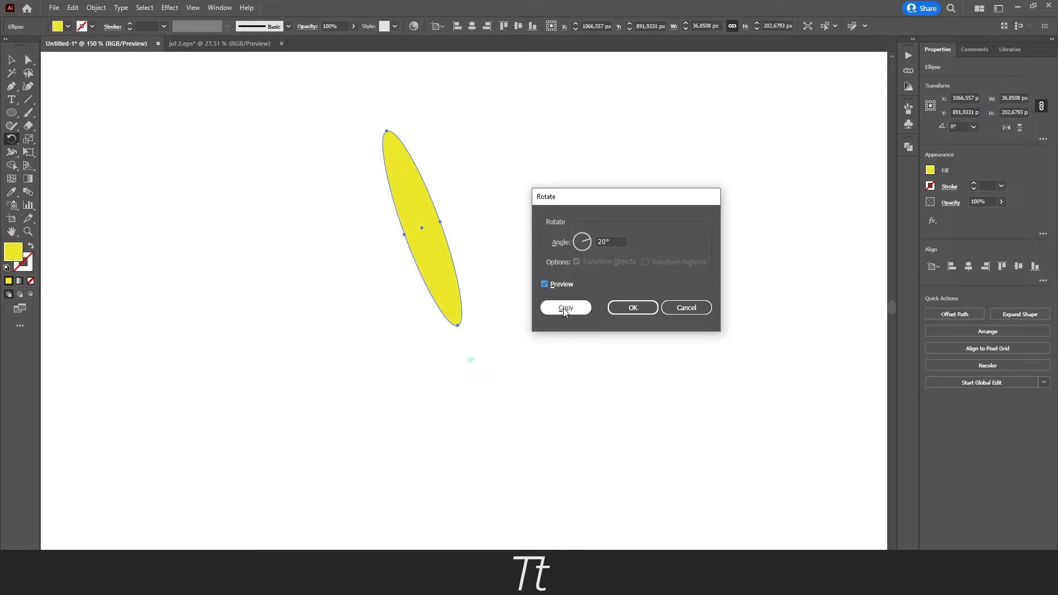
mouse_move(569, 302)
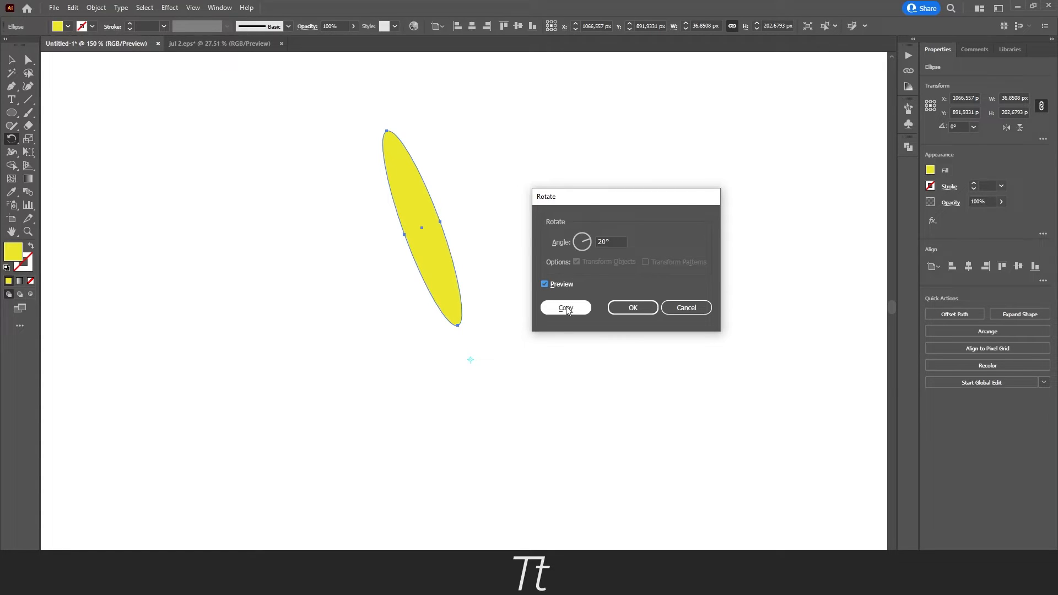
click(566, 307)
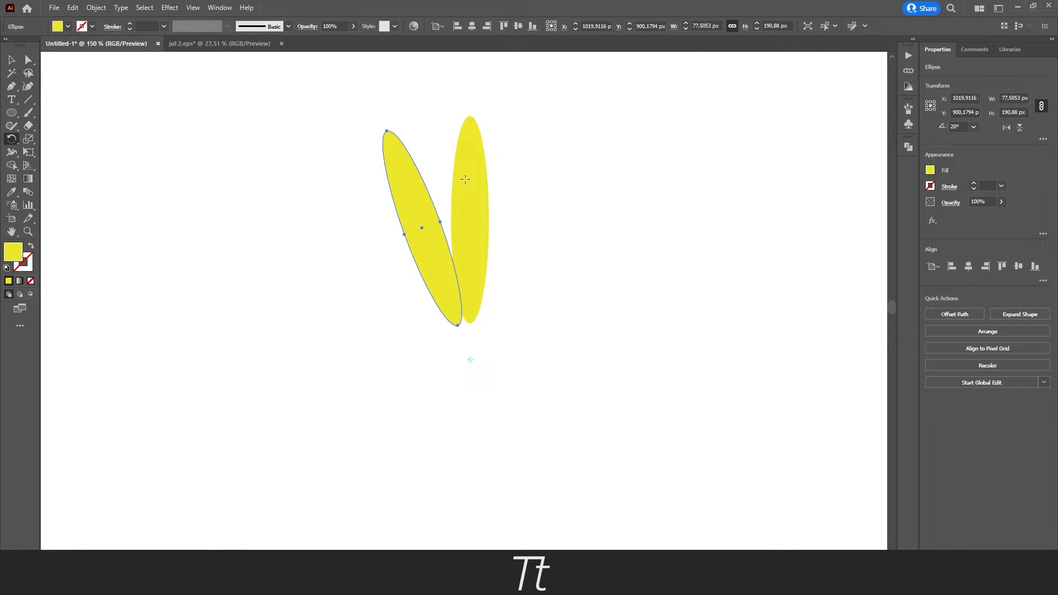
Repeat the 20° rotated copy with Ctrl+D to add more petals around the pivot.
key(ctrl+d)
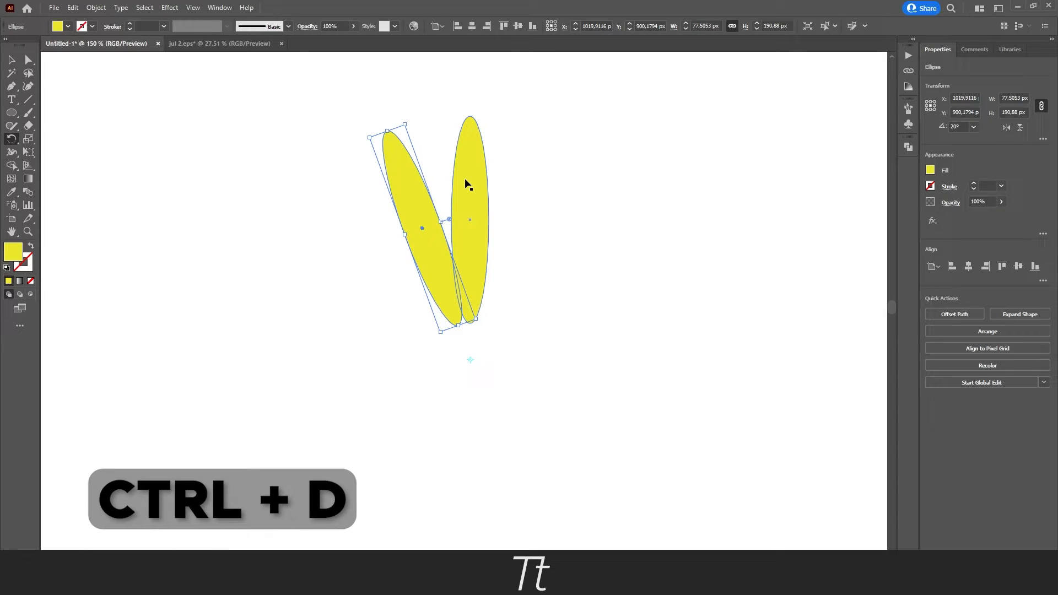
key(ctrl+d)
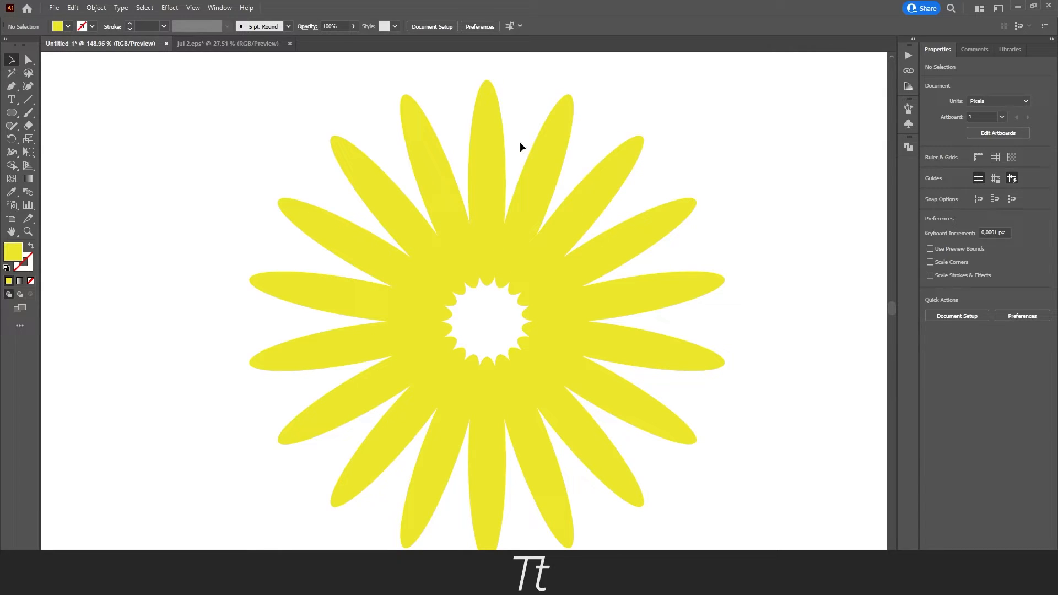
mouse_move(515, 177)
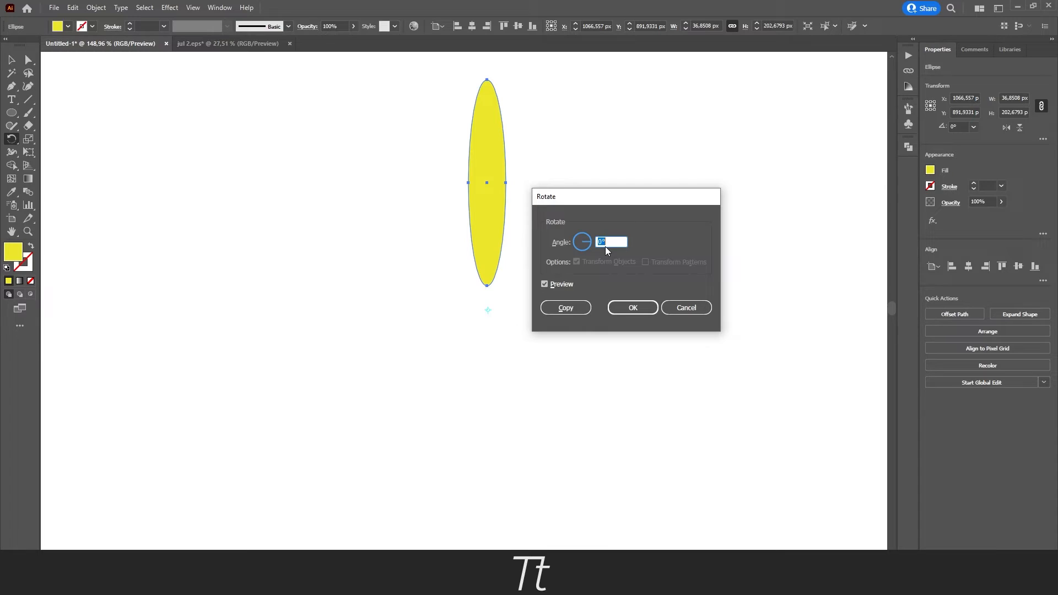
Enter 360/10 as the rotation angle and make one 36° rotated copy of the petal.
text(360)
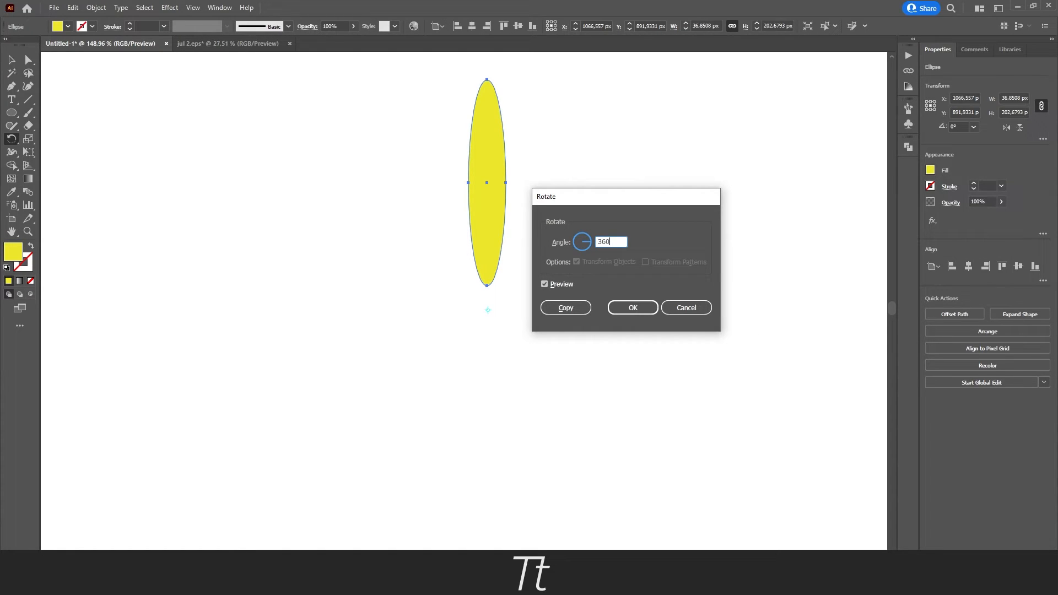
text(/)
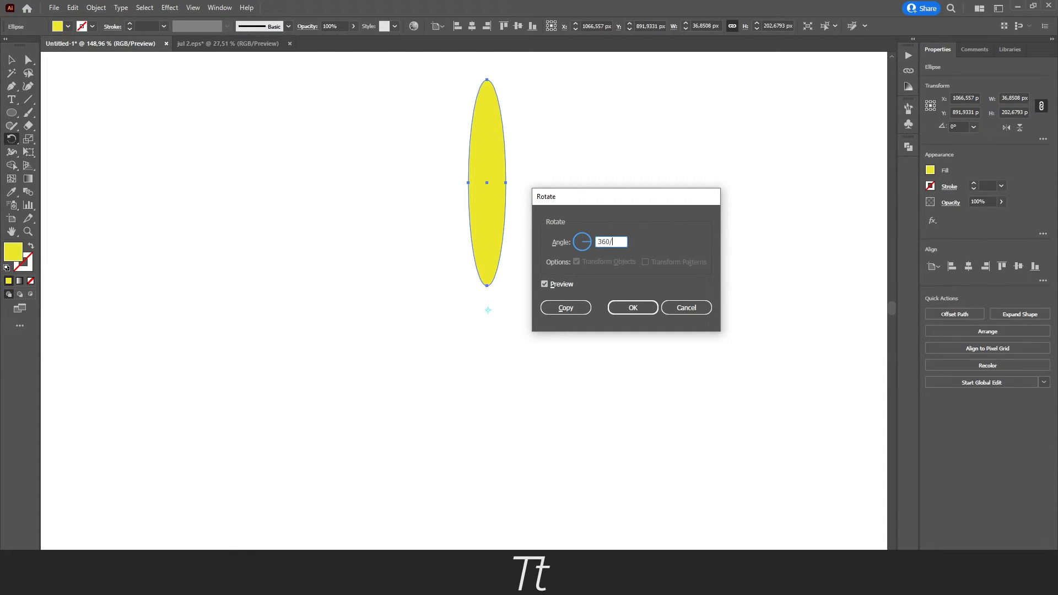
text(10)
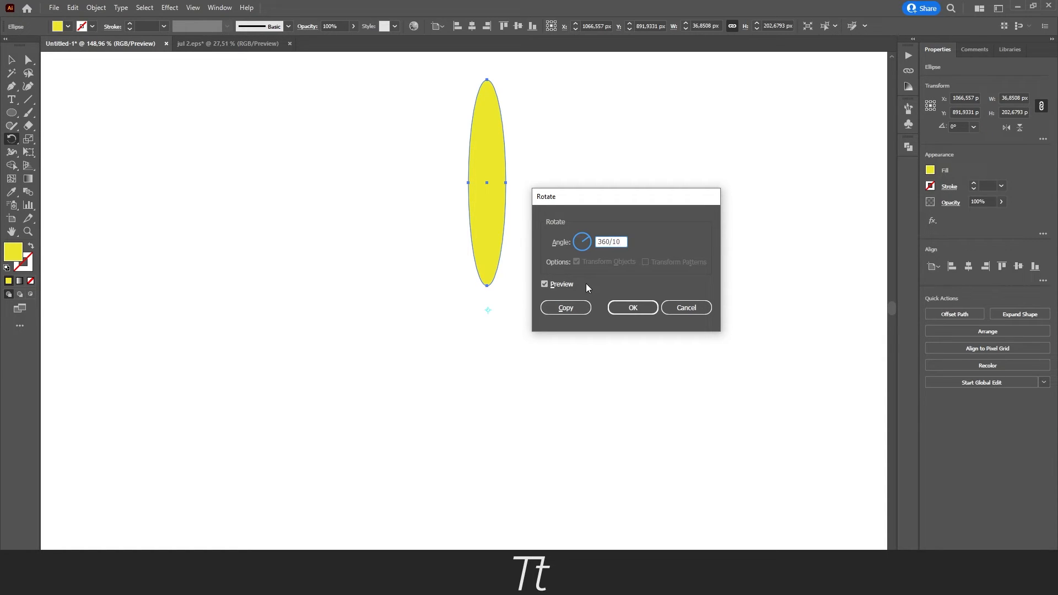
click(565, 307)
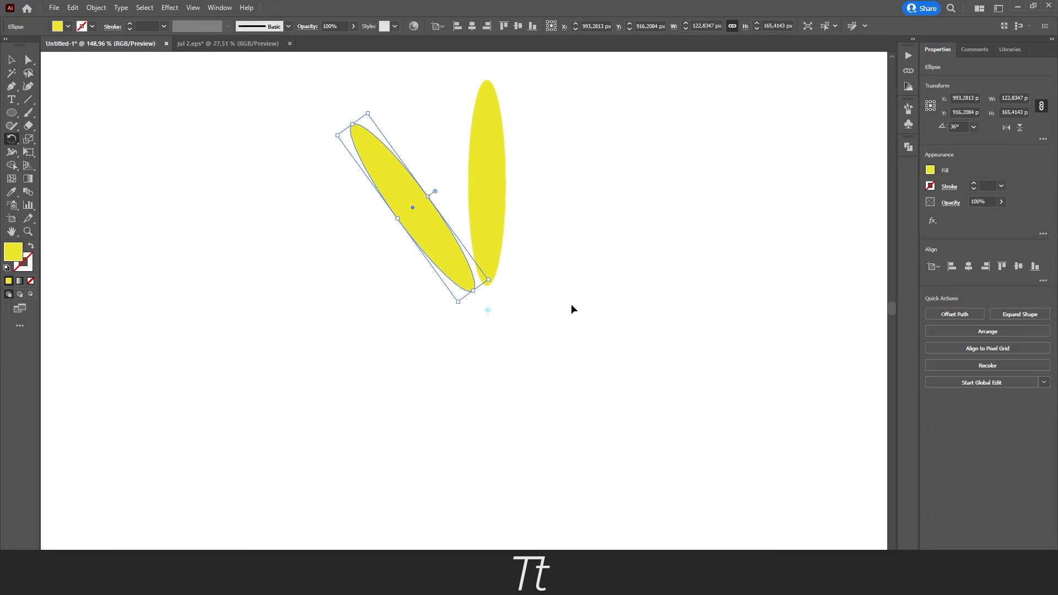